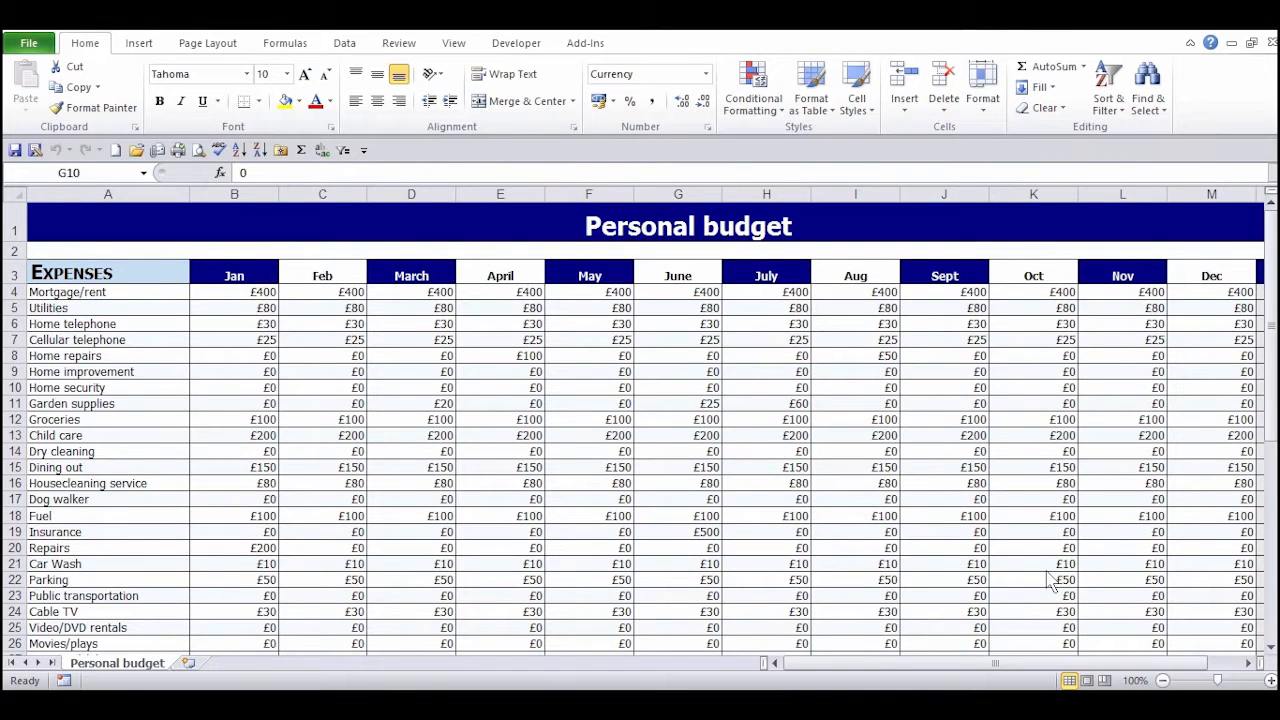
mouse_move(510, 310)
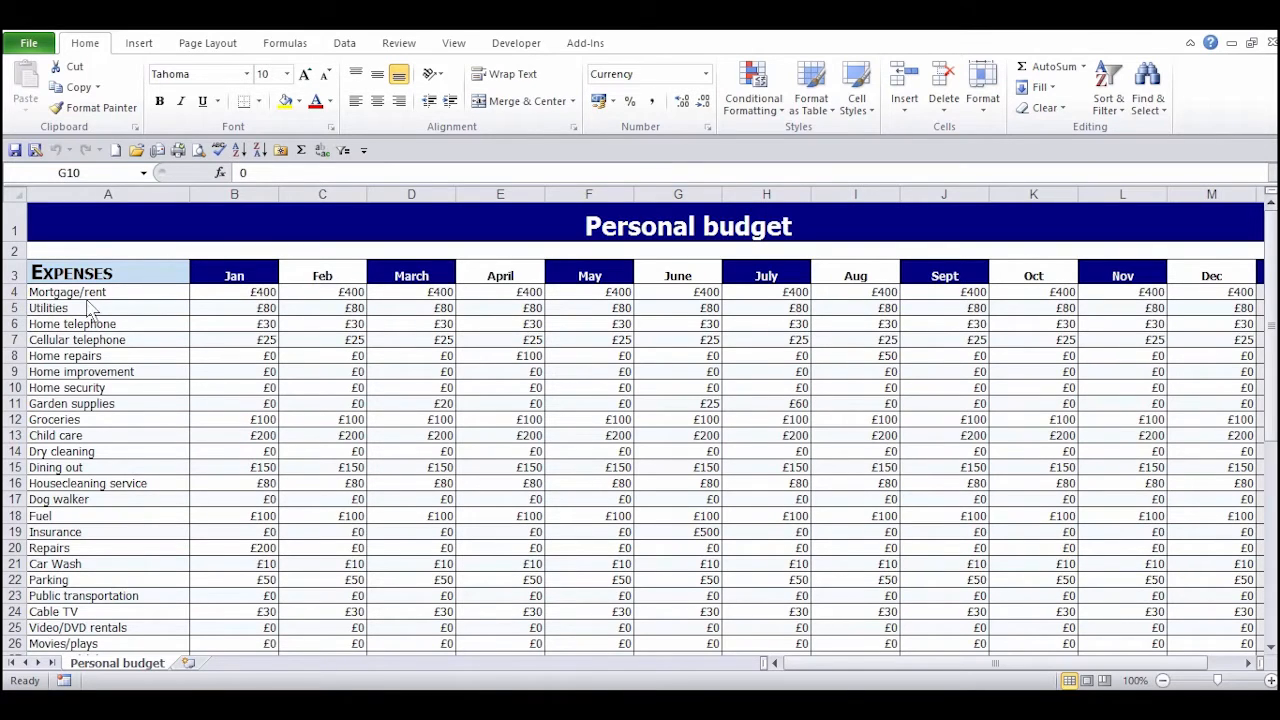
Scroll the budget sheet down and right to show headings and labels scrolling out of view.
click(678, 388)
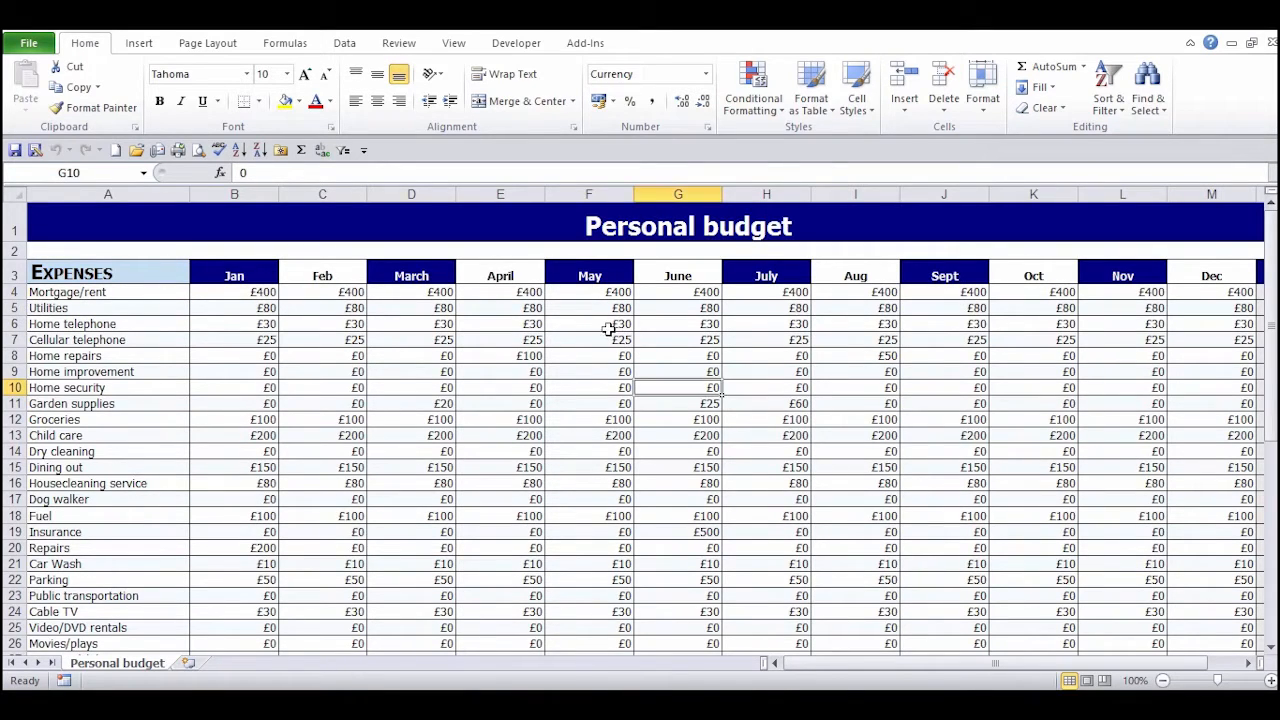
scroll(down, 3)
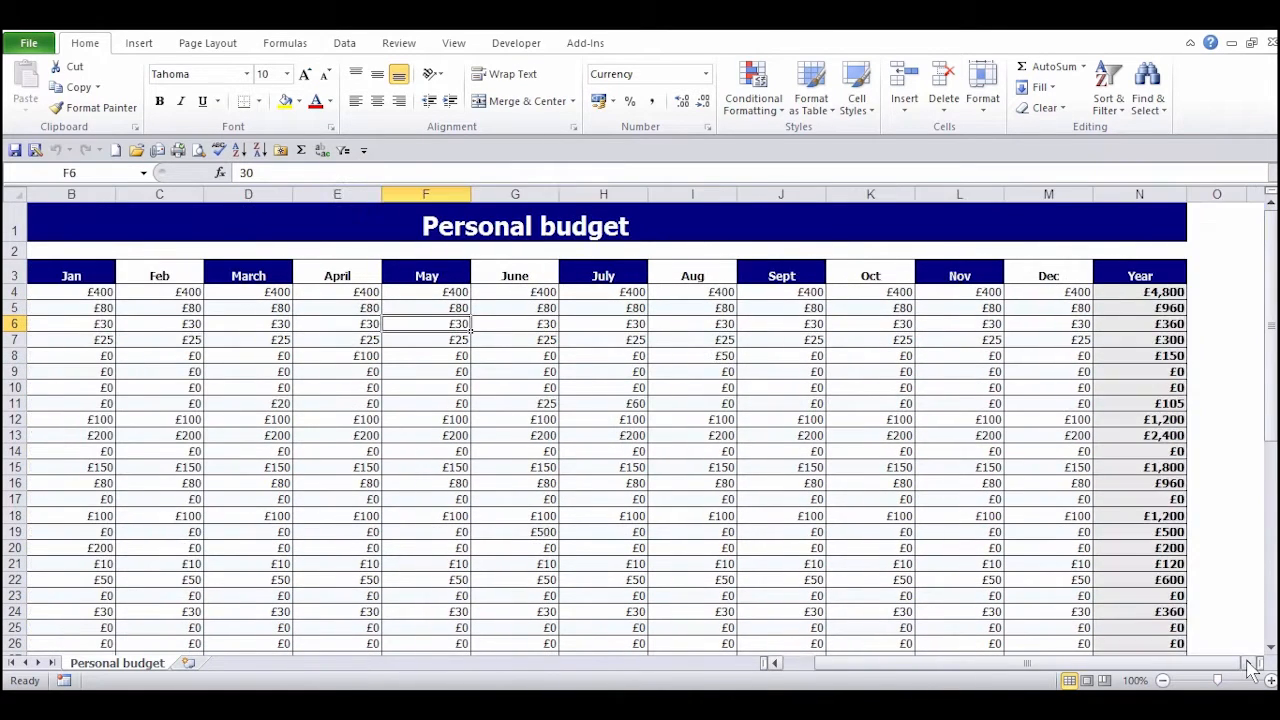
scroll(right, 3)
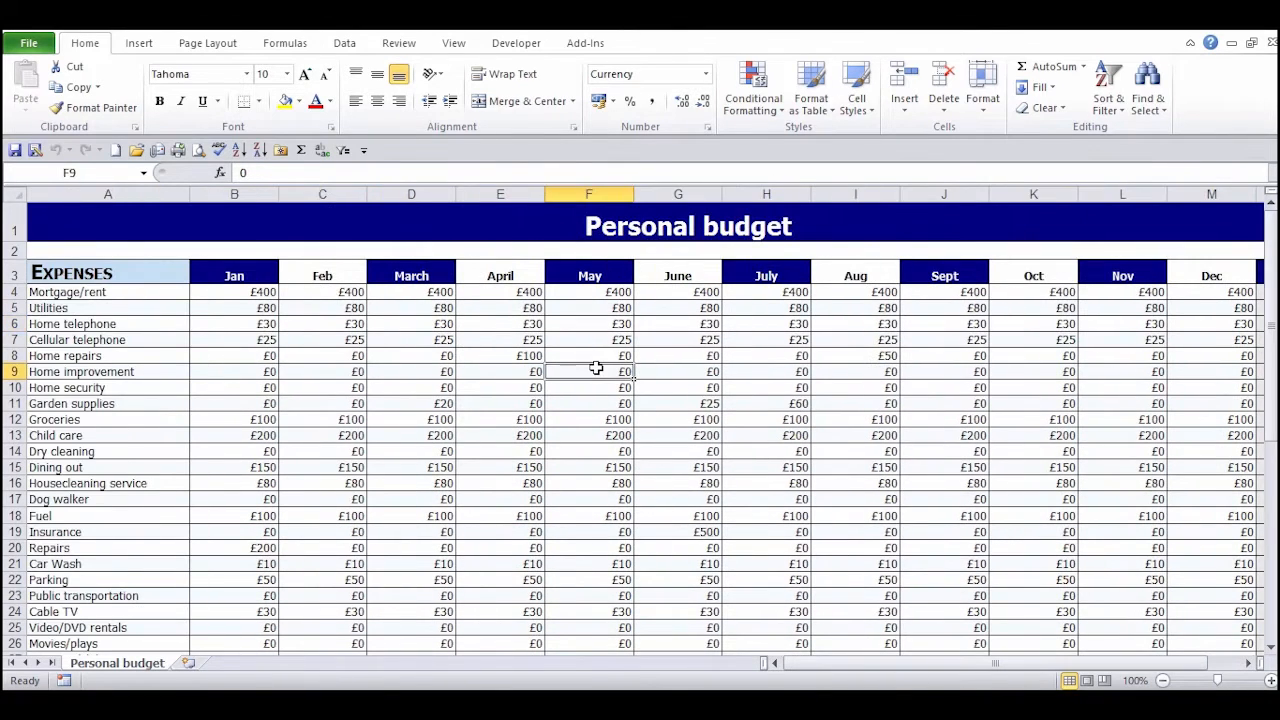
mouse_move(452, 42)
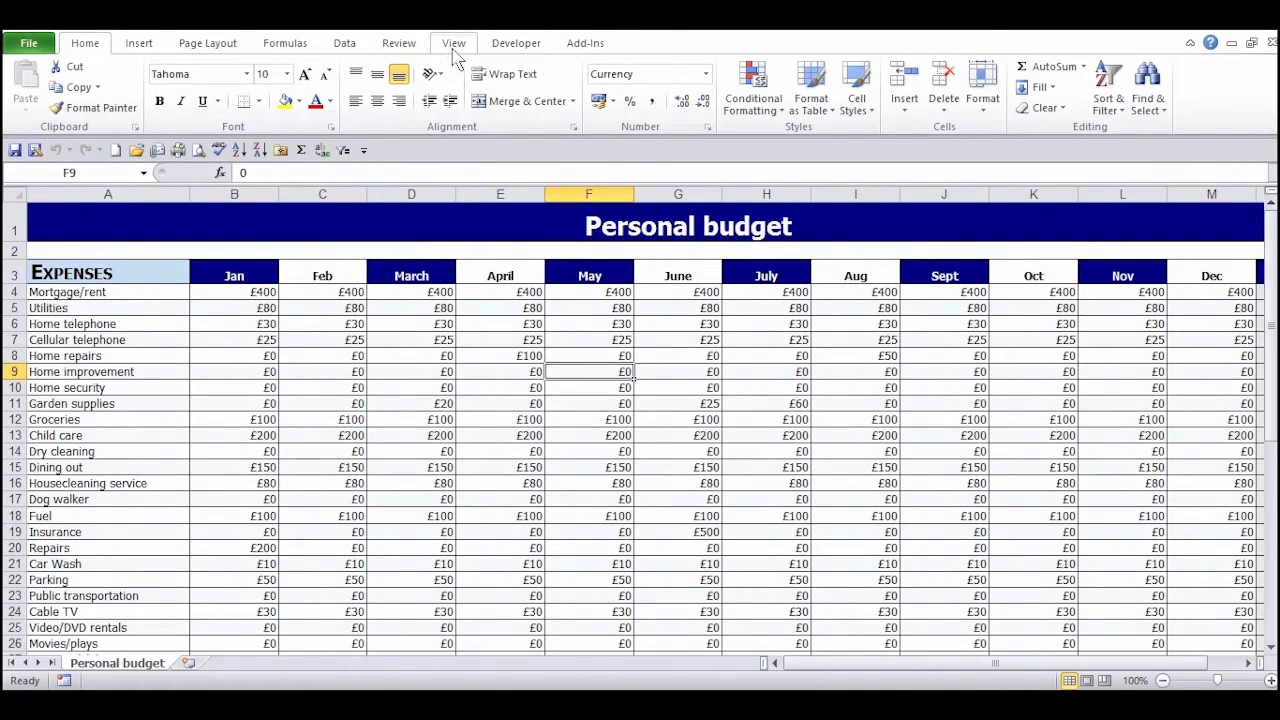
Switch to the View ribbon, inspect Freeze Panes, and scroll from a cell among the budget figures.
click(452, 42)
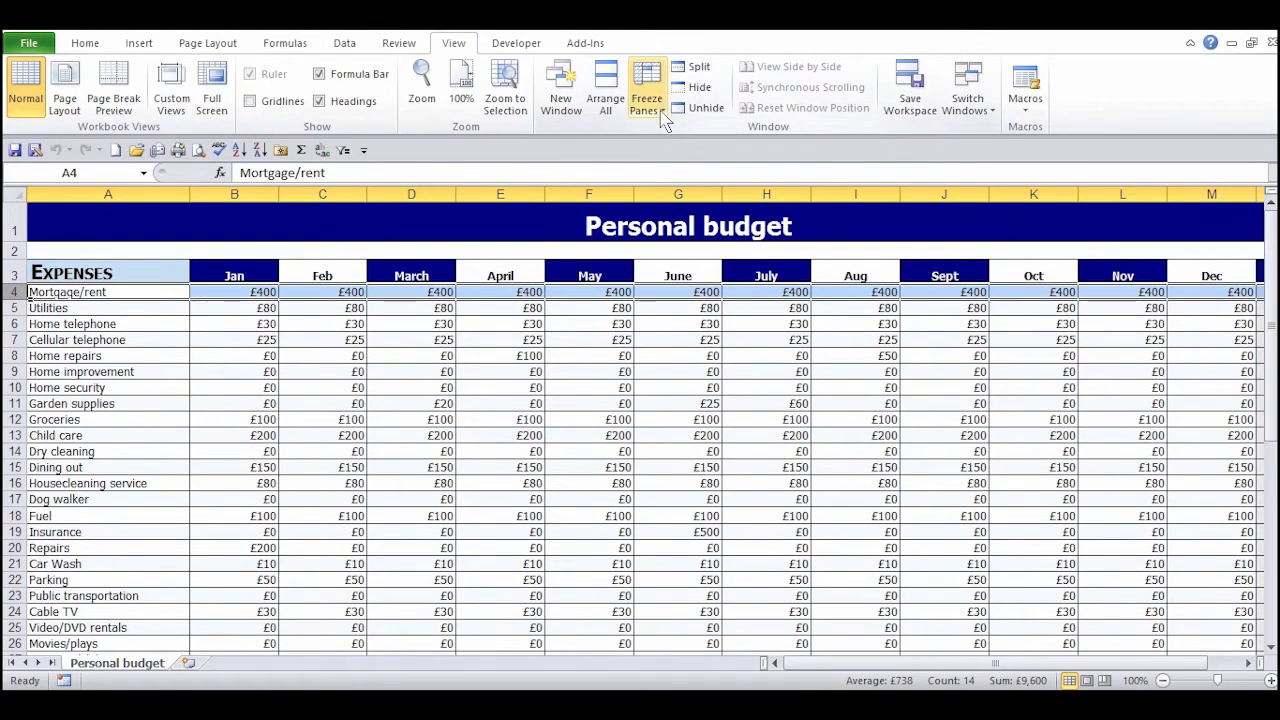
click(648, 90)
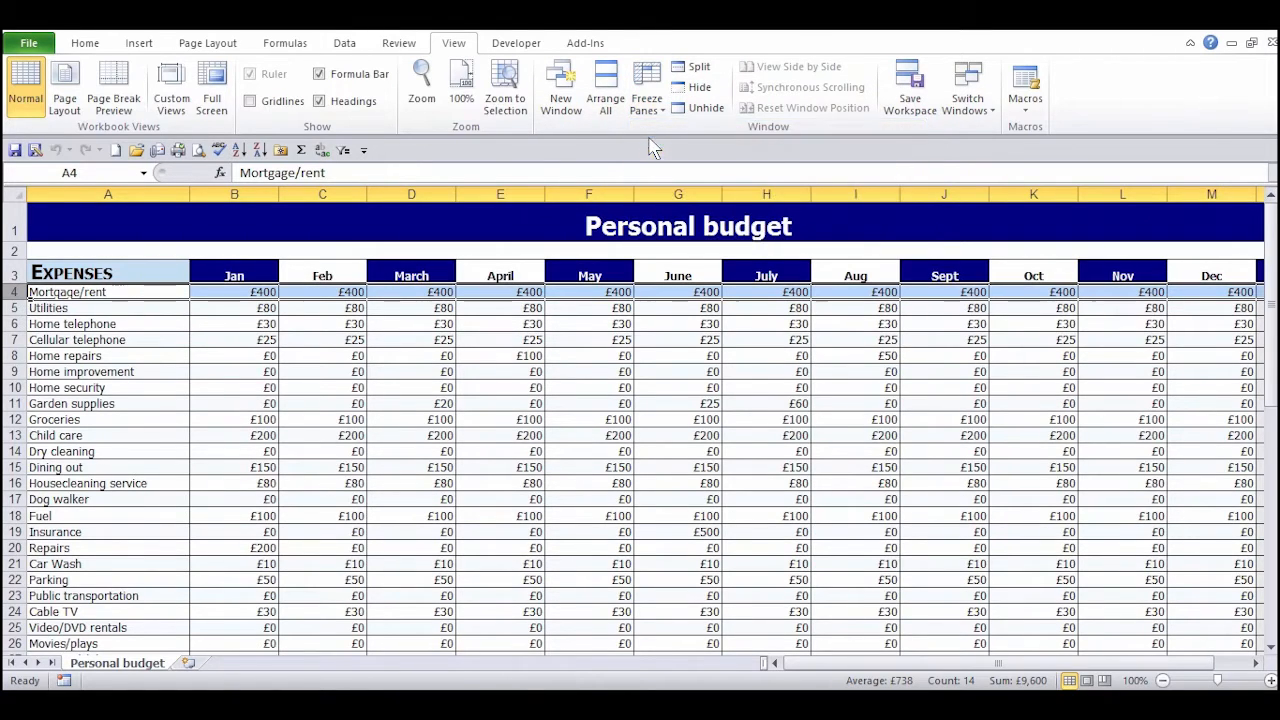
click(322, 356)
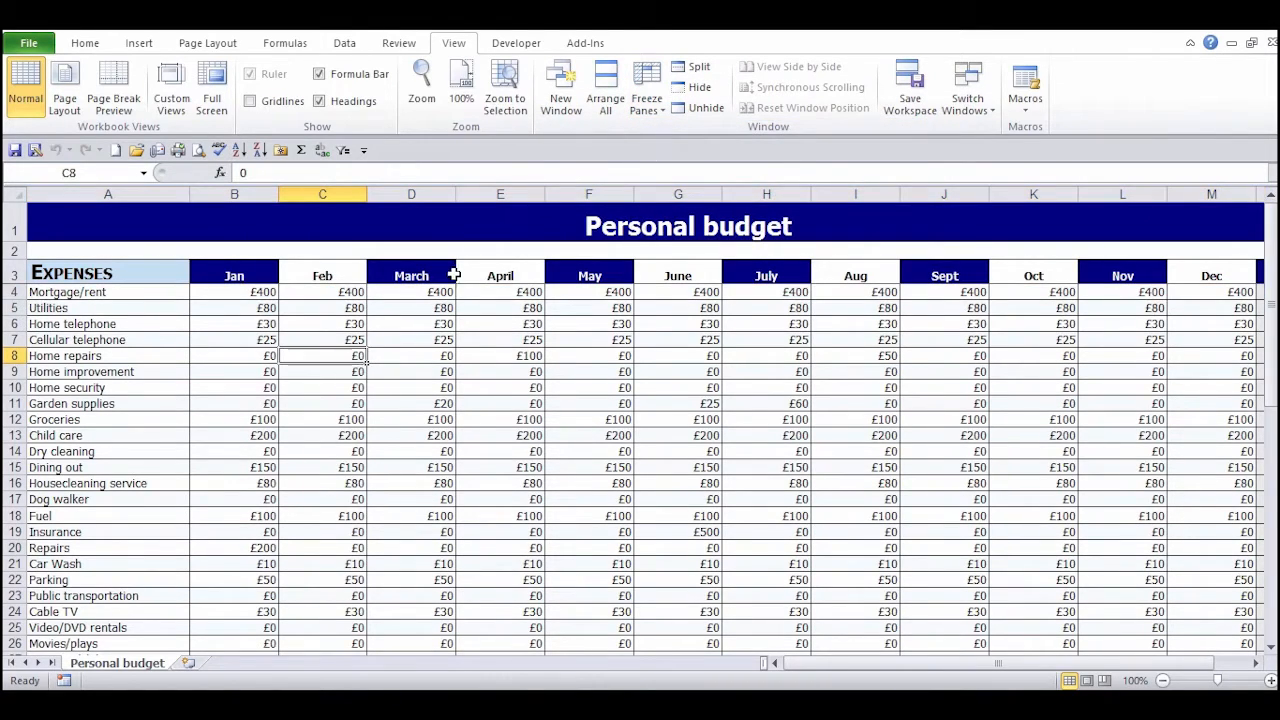
scroll(down, 3)
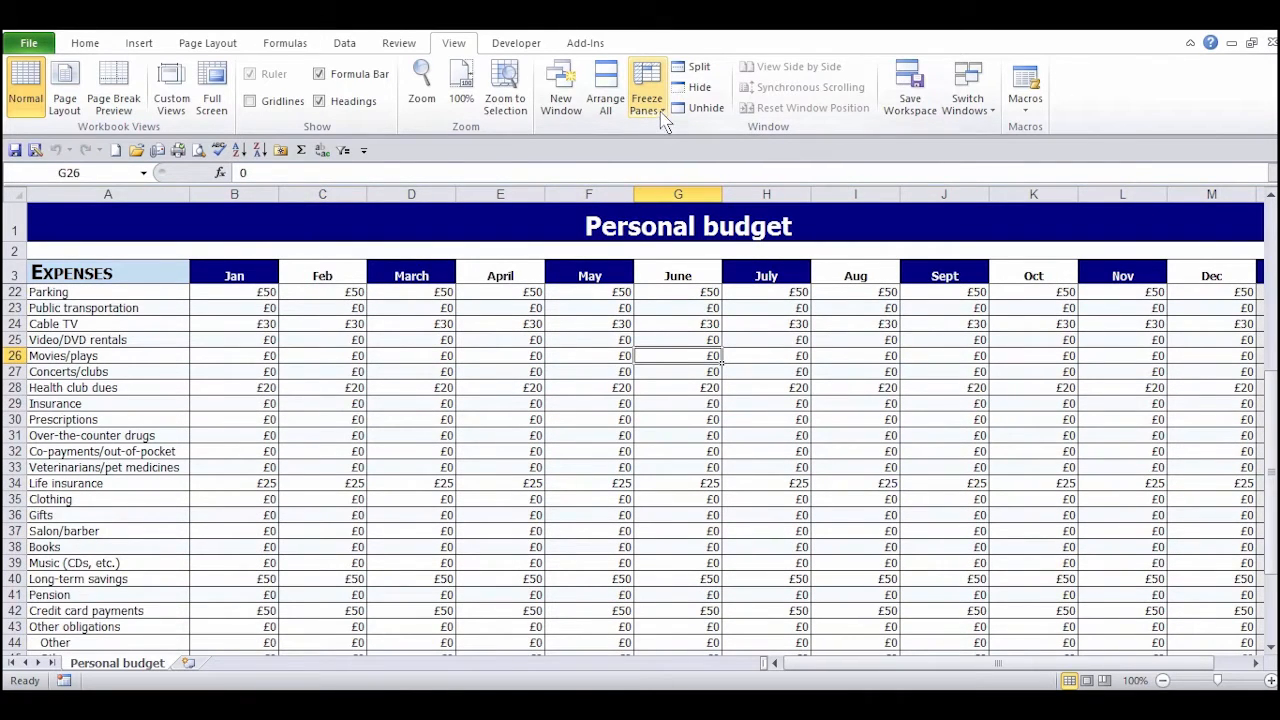
click(648, 88)
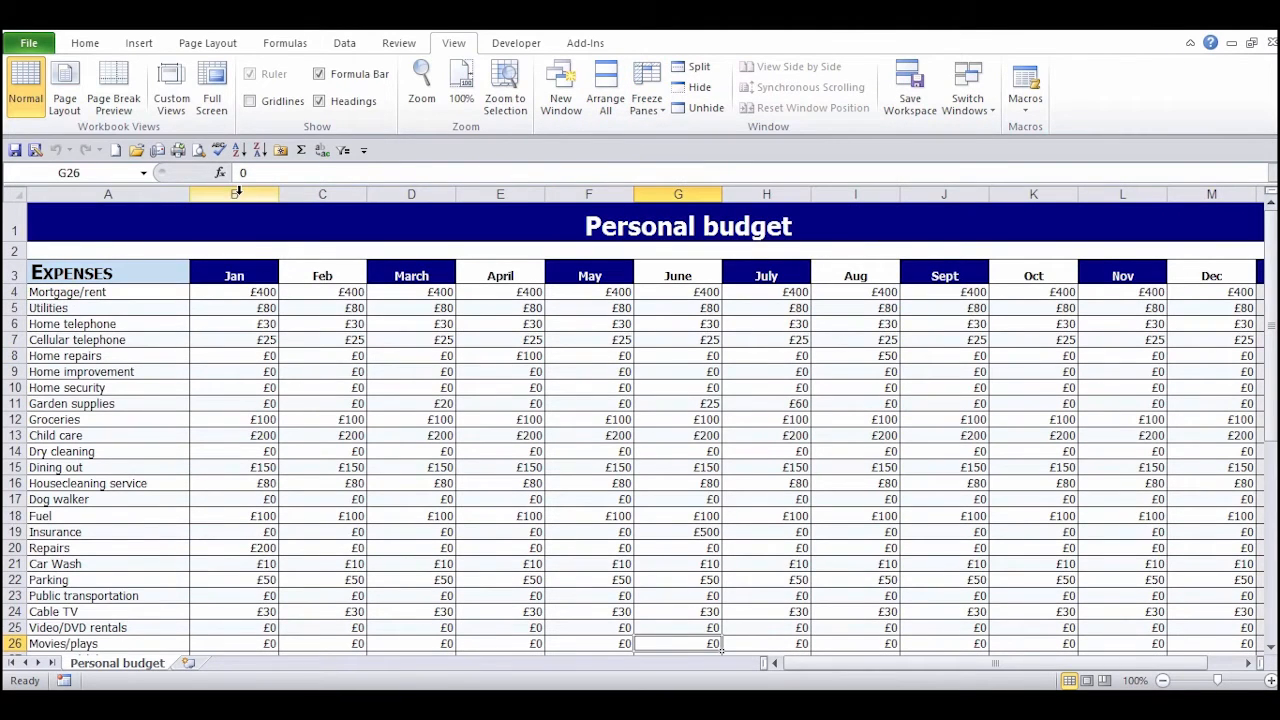
click(234, 194)
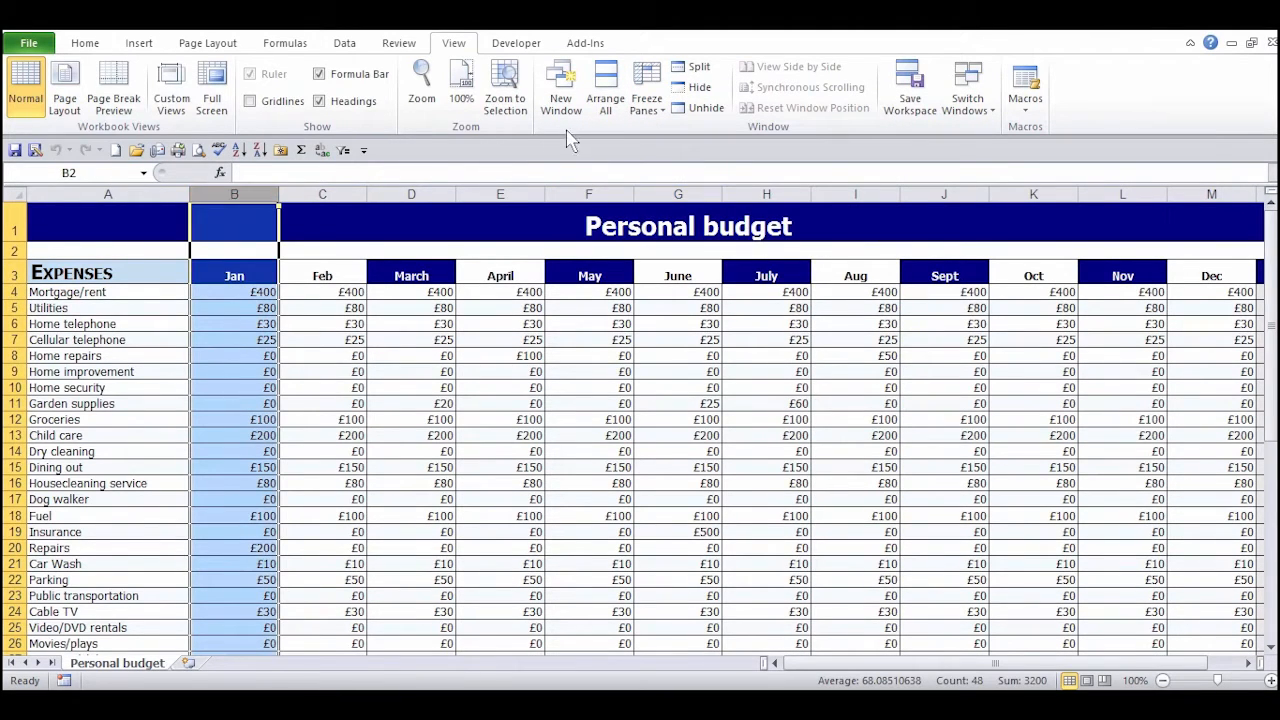
click(646, 84)
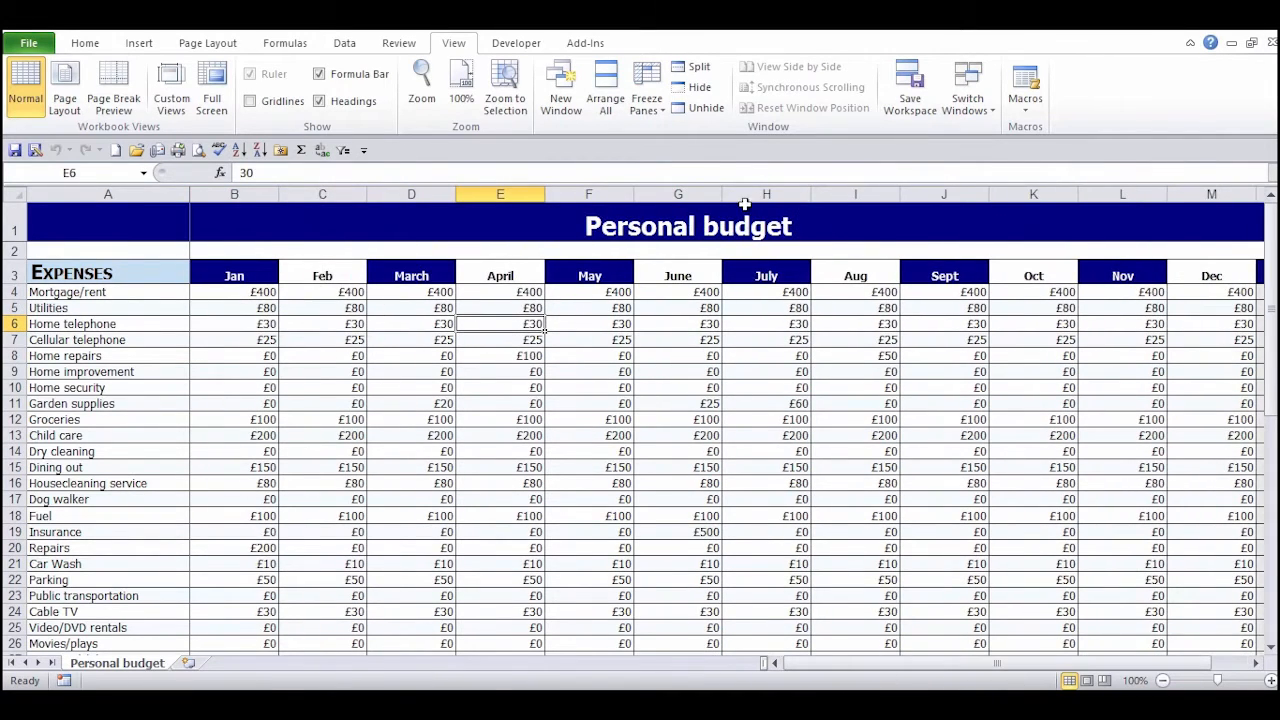
click(646, 84)
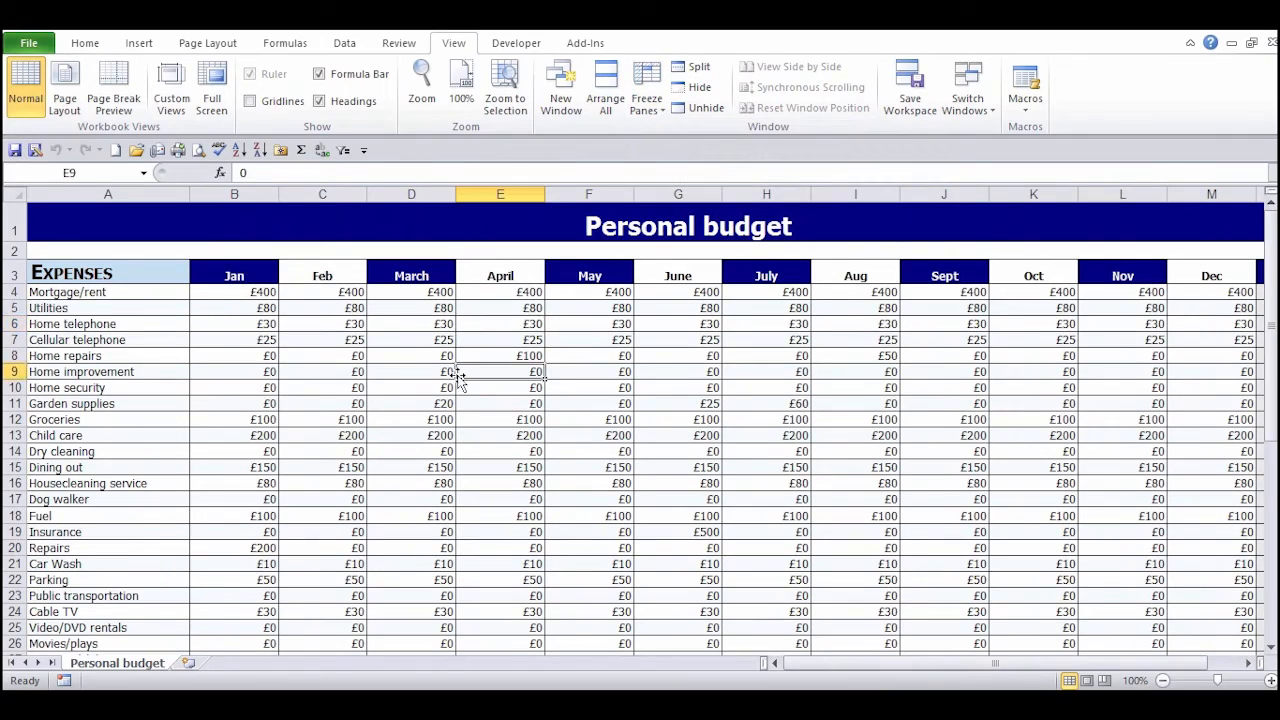
Freeze panes at cell B4 and scroll across to confirm month headings and expense labels stay visible.
click(234, 292)
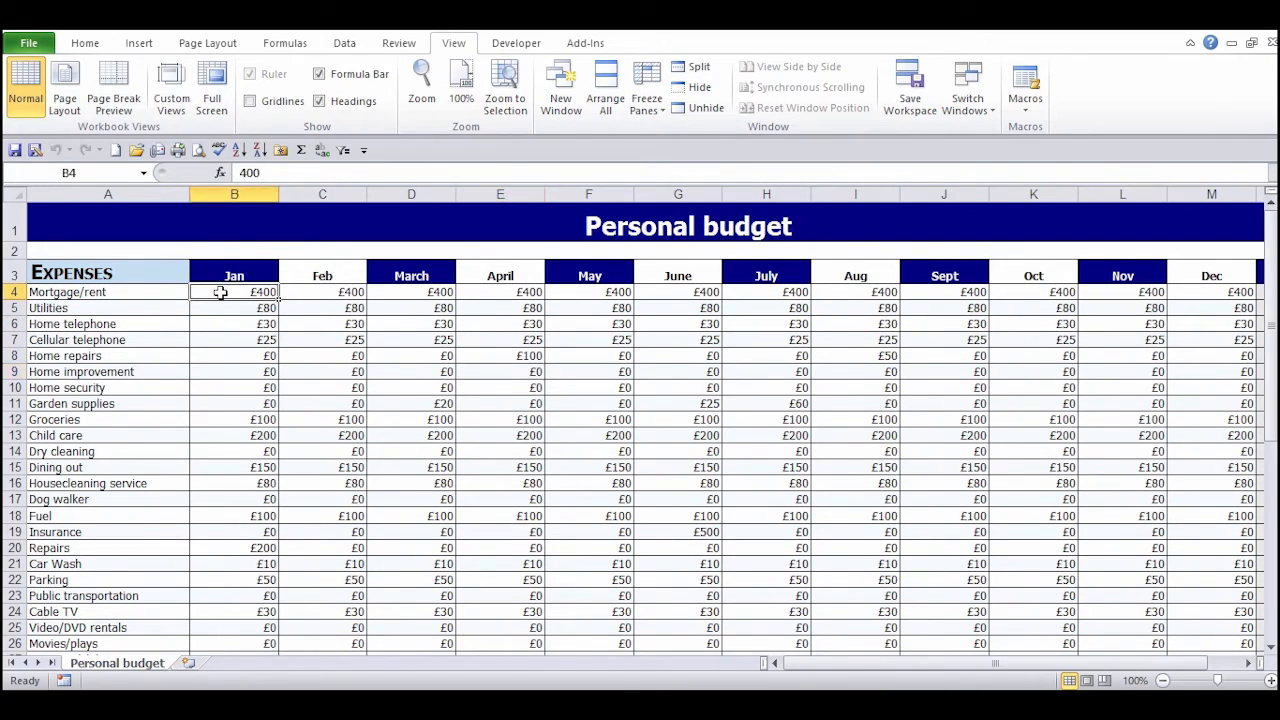
mouse_move(646, 90)
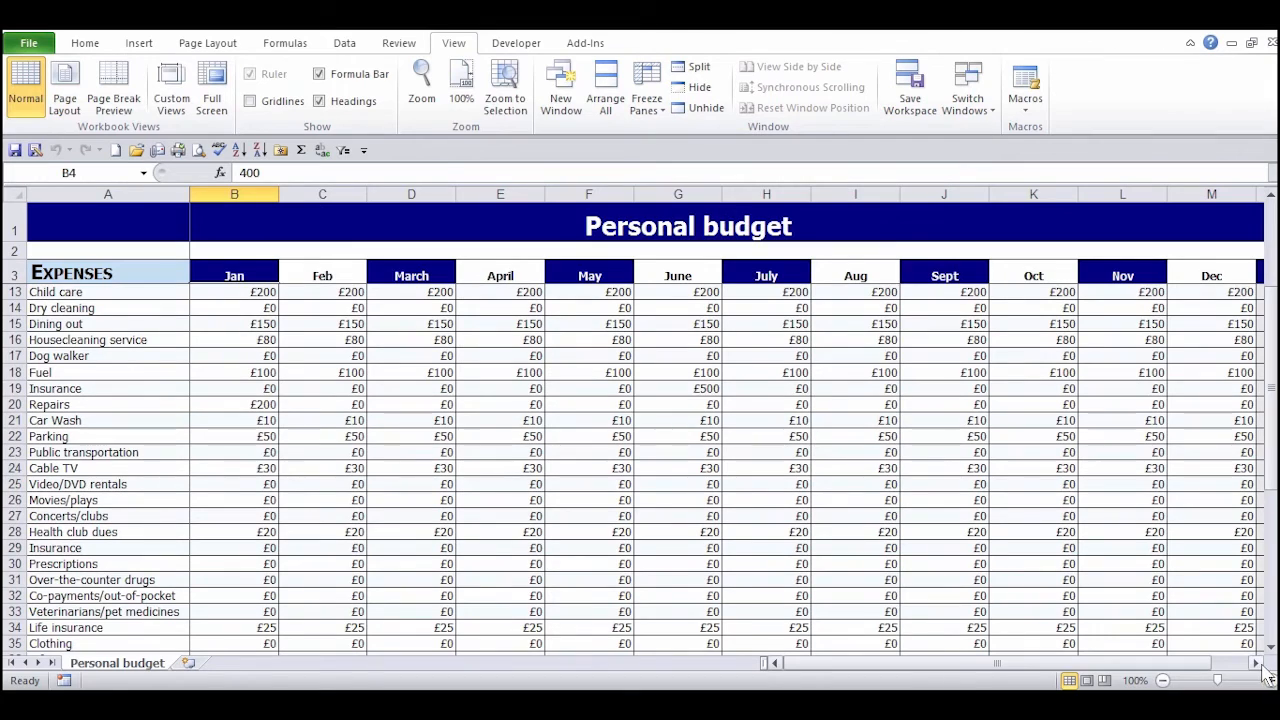
scroll(right, 3)
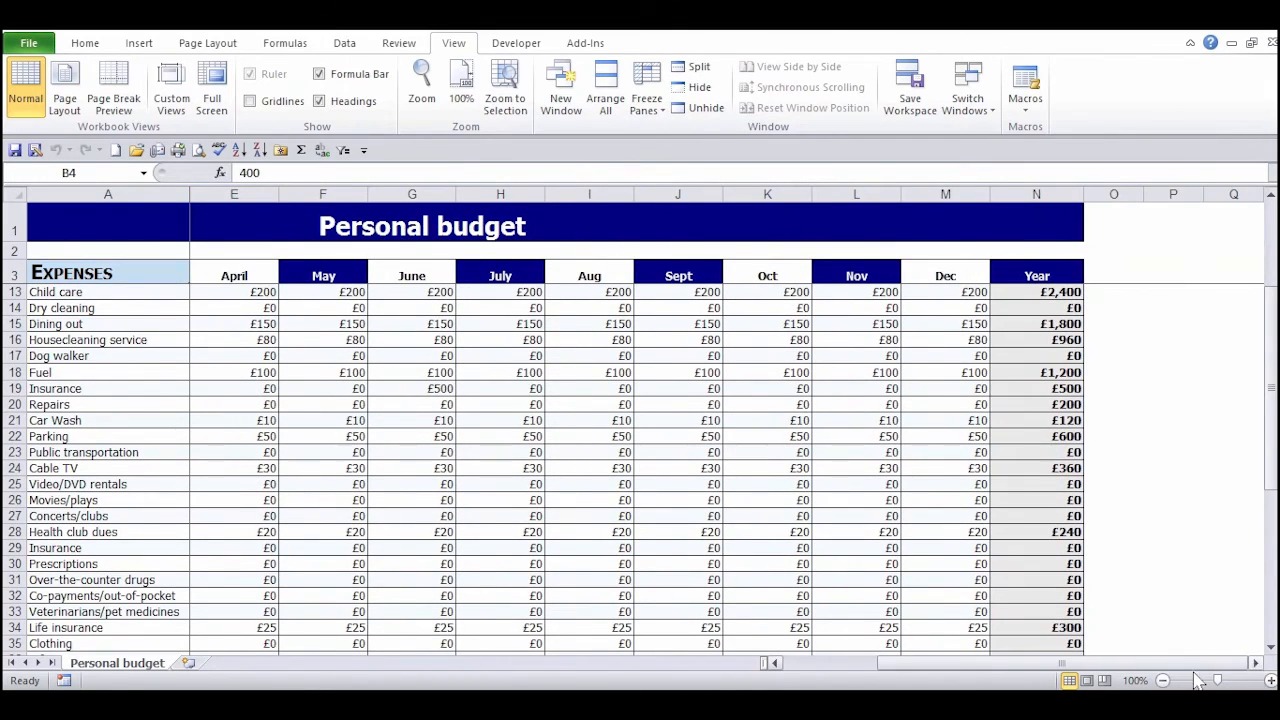
scroll(left, 3)
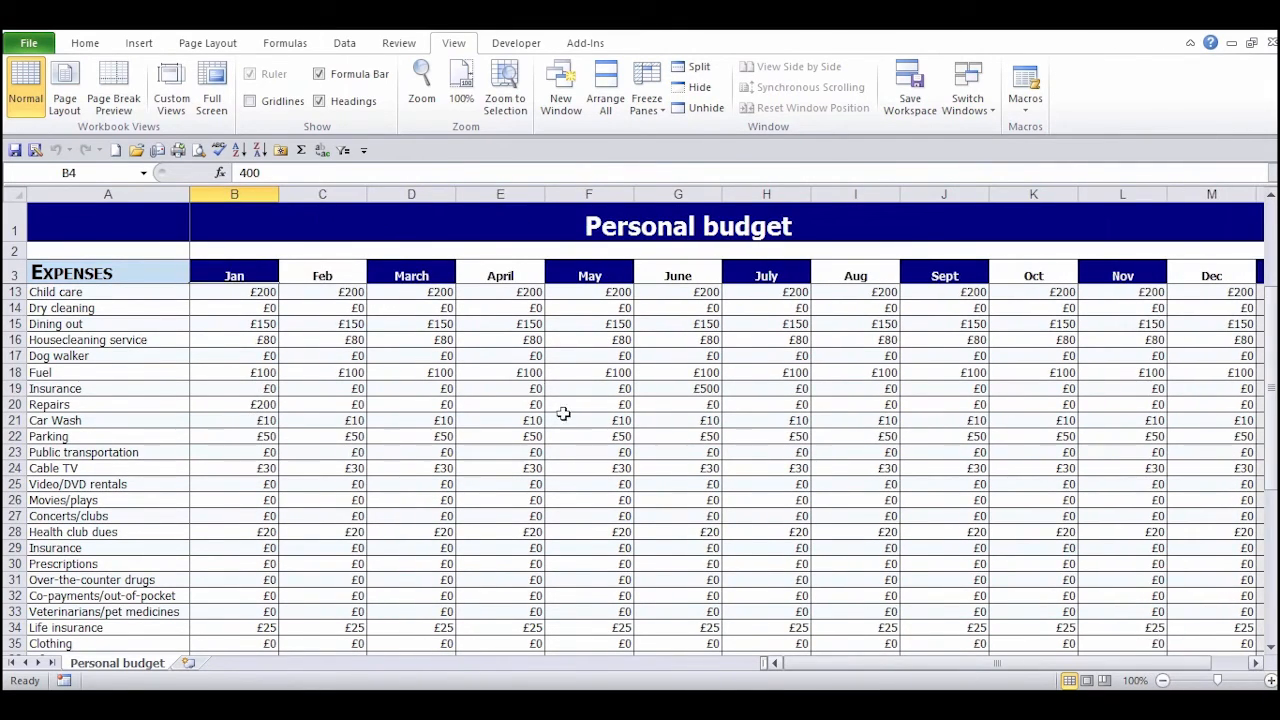